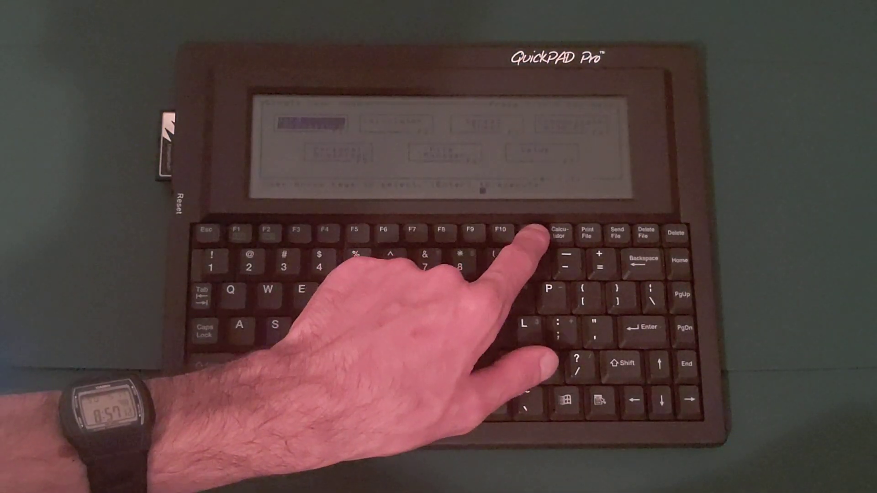
Step: Switch the QuickPAD Pro off from its main menu using the Power ON/OFF key
click(530, 232)
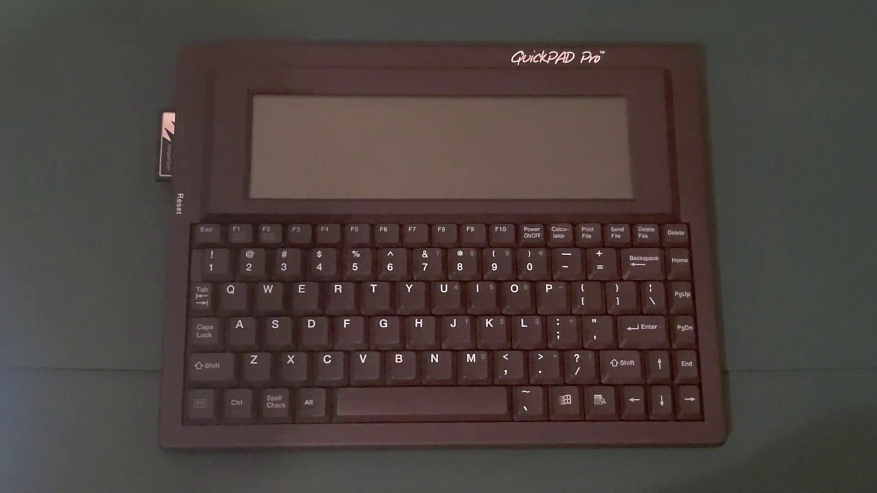